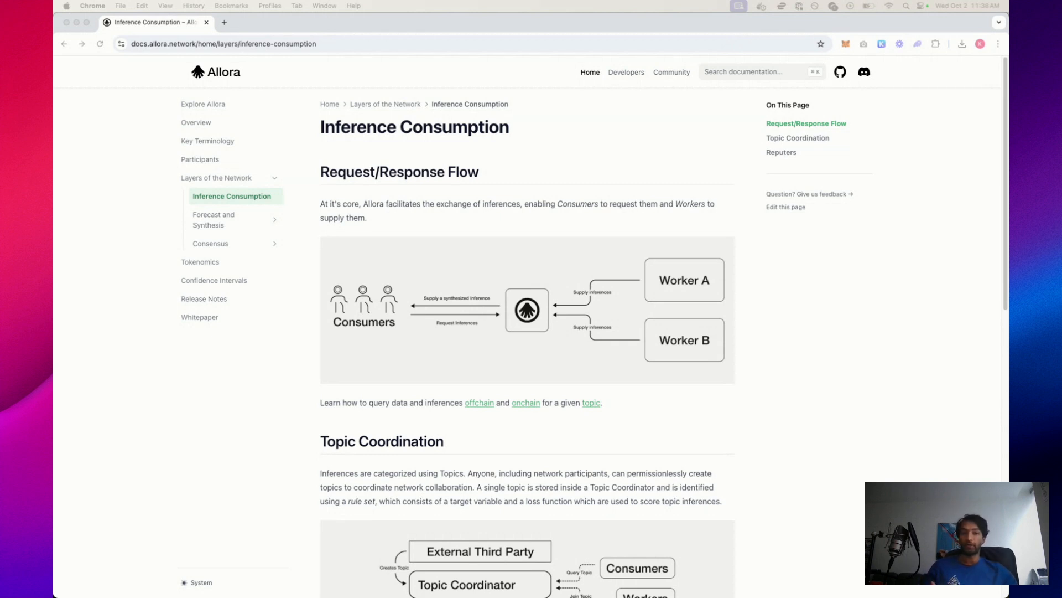
Step: Scroll the Create a Topic guide to the MsgCreateNewTopic transaction structure
scroll(down, 3)
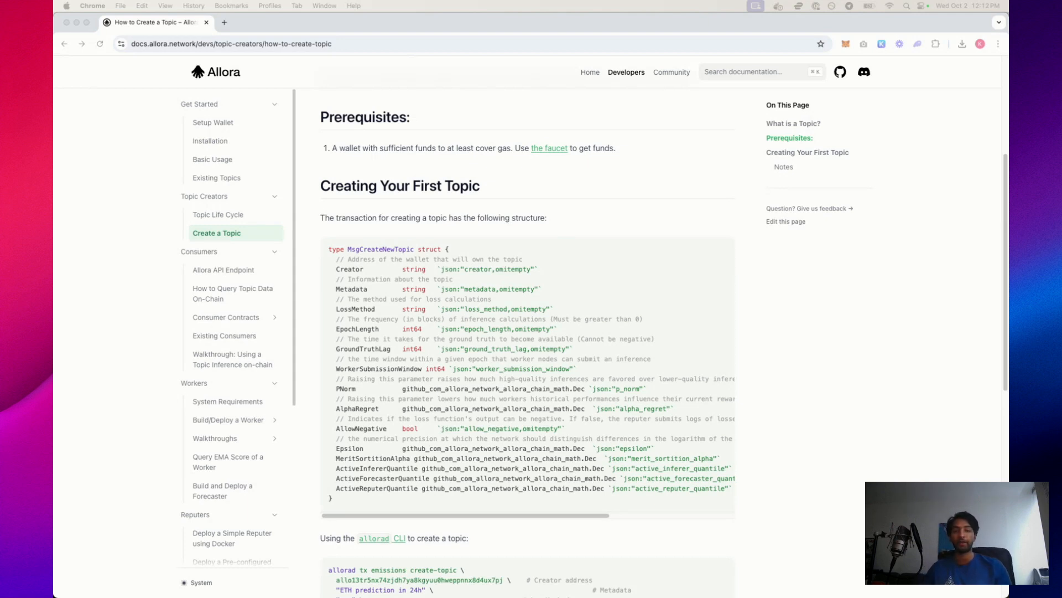
scroll(down, 3)
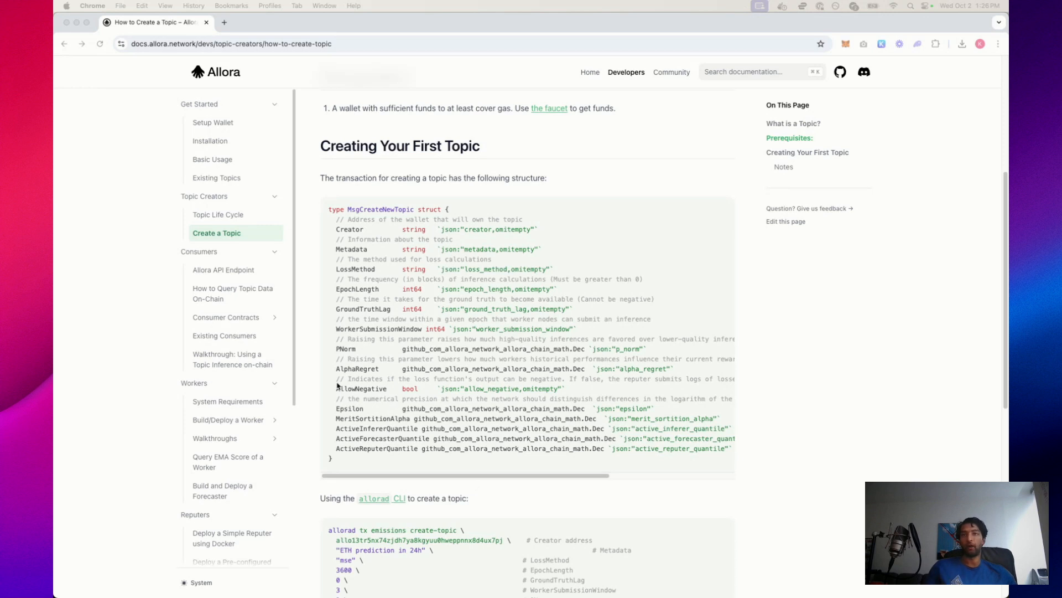
Step: Select part of the page and scroll to the allorad create-topic CLI example with its parameter values
drag(337, 378, 632, 409)
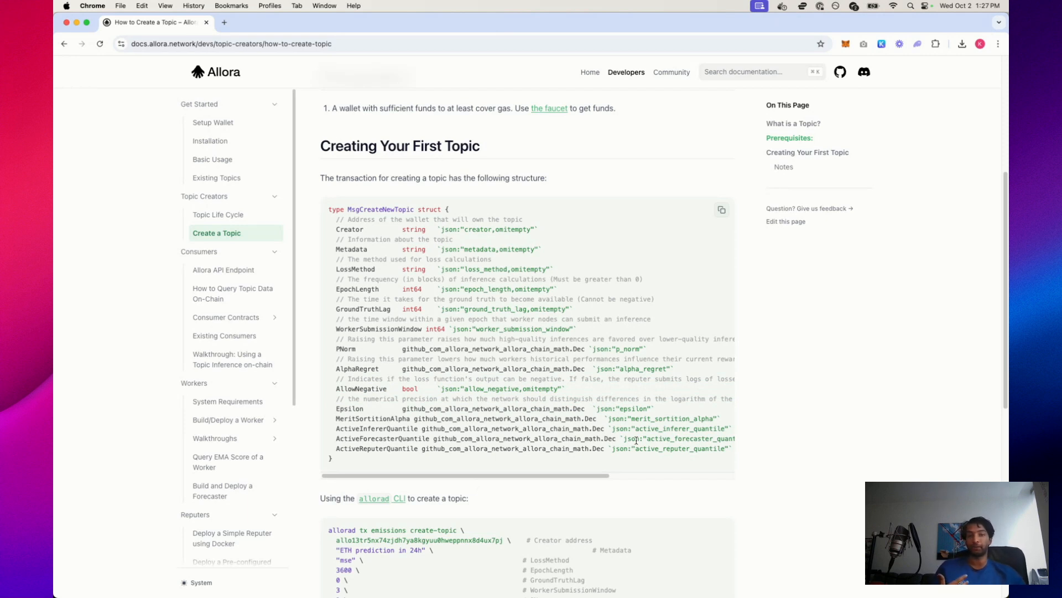
scroll(down, 3)
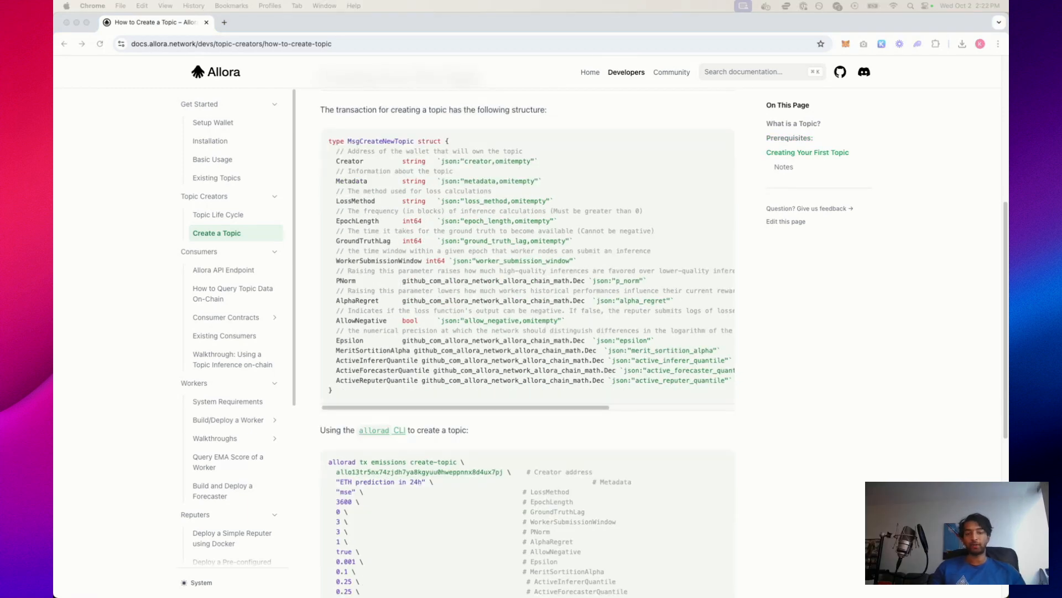